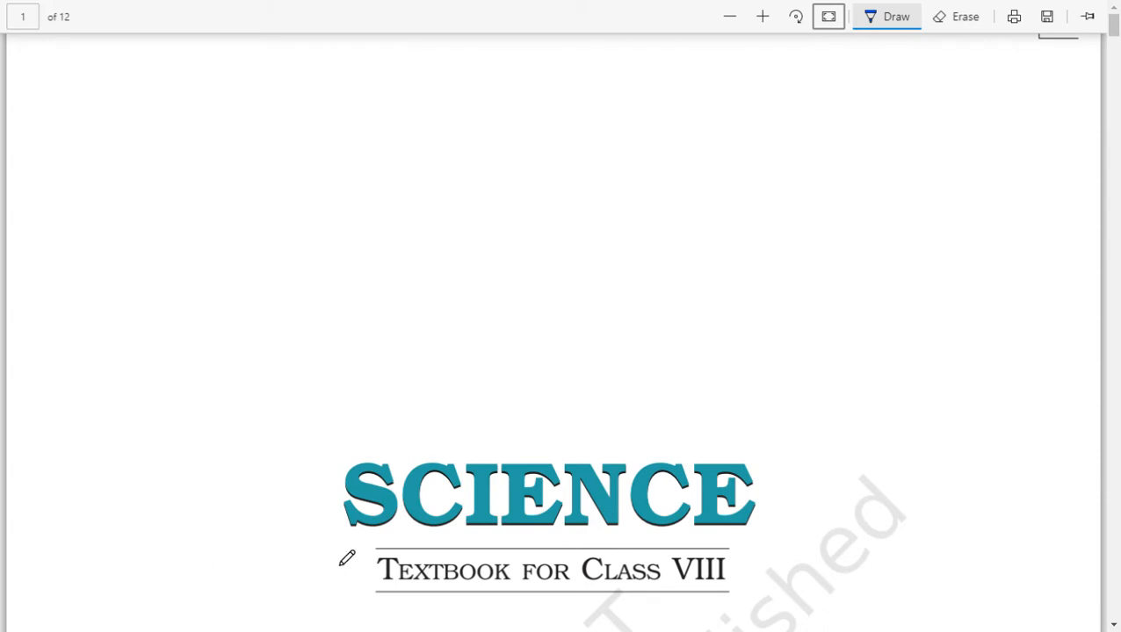
Step: Underline the SCIENCE title and the 'Textbook for Class VIII' subtitle on the cover in blue ink
{"action": "left_click_drag", "start_coordinate": [337, 548], "coordinate": [351, 548]}
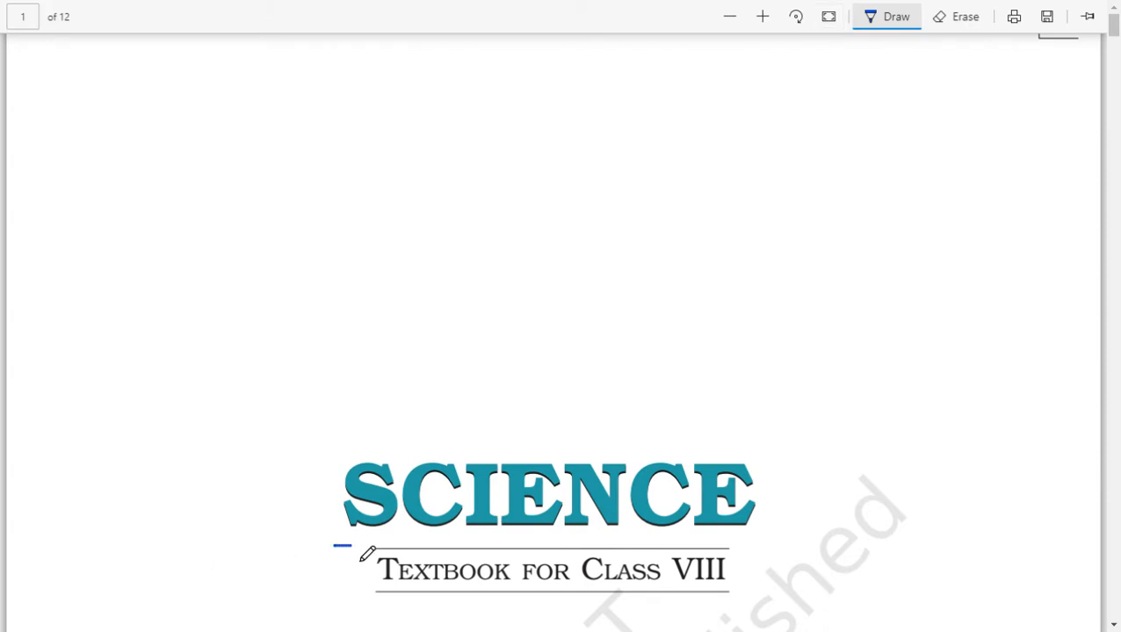
{"action": "left_click_drag", "start_coordinate": [342, 541], "coordinate": [746, 535]}
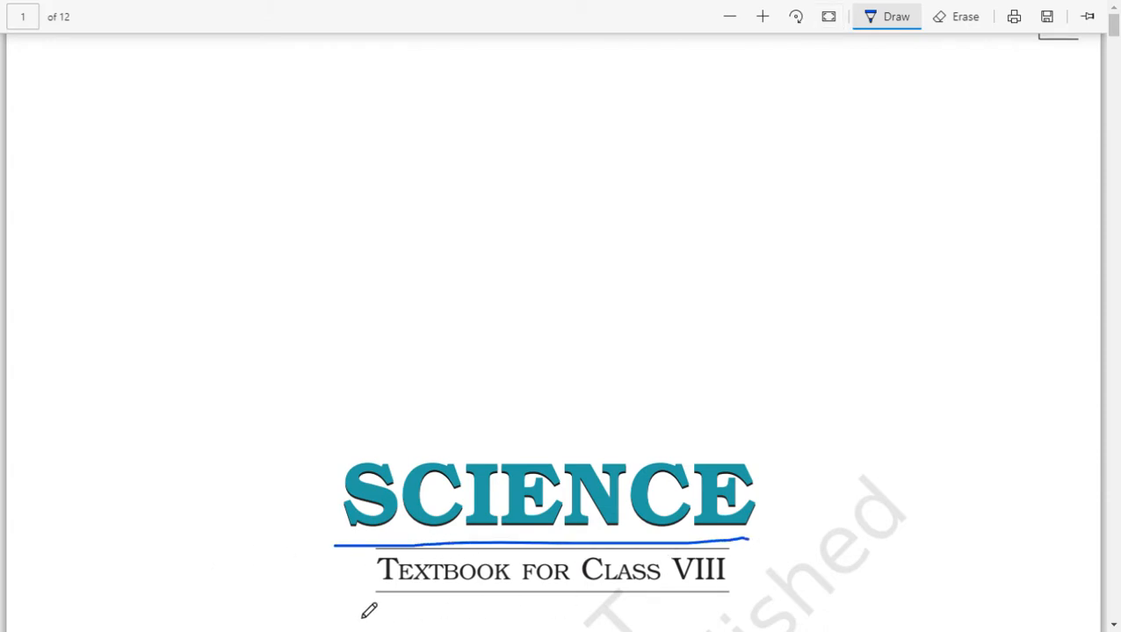
{"action": "left_click_drag", "start_coordinate": [360, 600], "coordinate": [729, 601]}
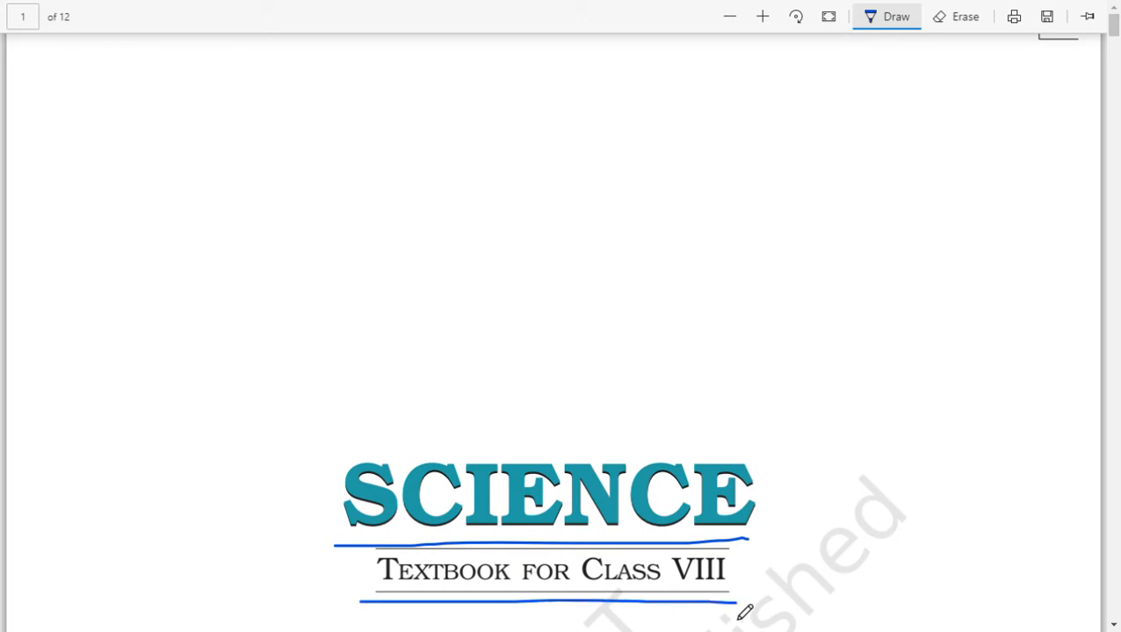
Step: Scroll past the foreword and acknowledgements to reach the Contents page
{"action": "scroll", "scroll_direction": "down", "scroll_amount": 3}
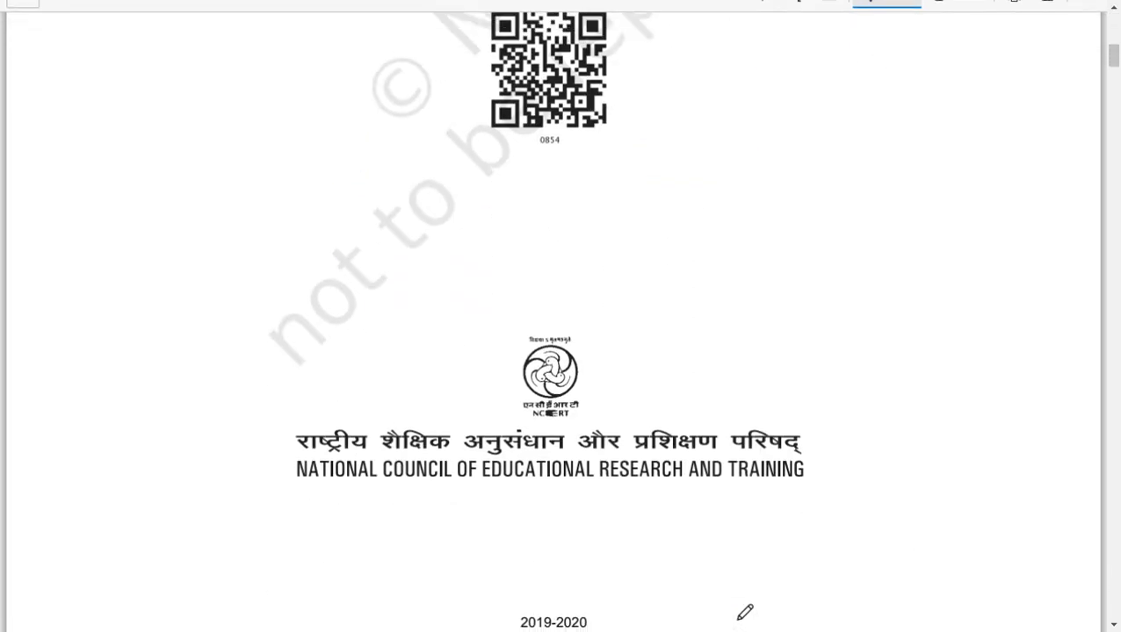
{"action": "scroll", "scroll_direction": "down", "scroll_amount": 3}
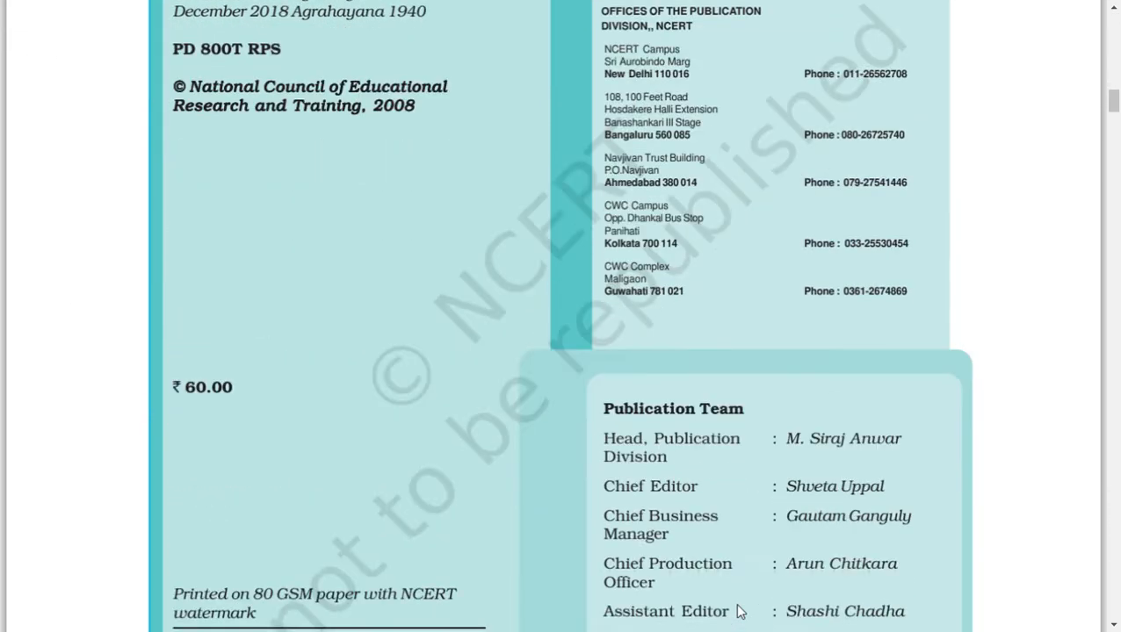
{"action": "scroll", "scroll_direction": "down", "scroll_amount": 3}
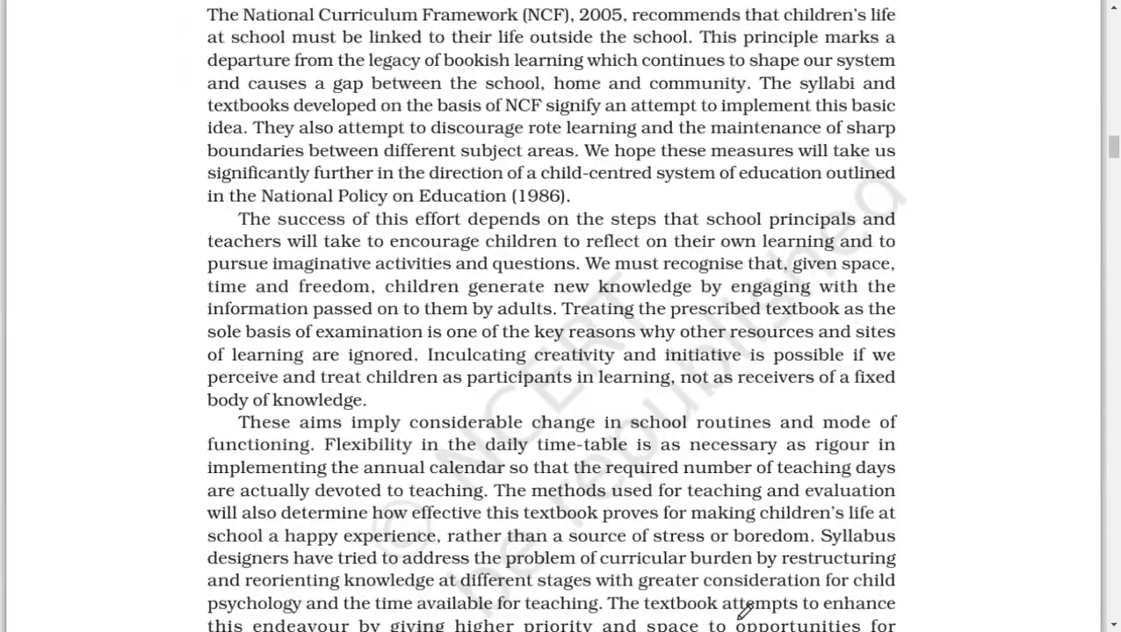
{"action": "scroll", "scroll_direction": "down", "scroll_amount": 3}
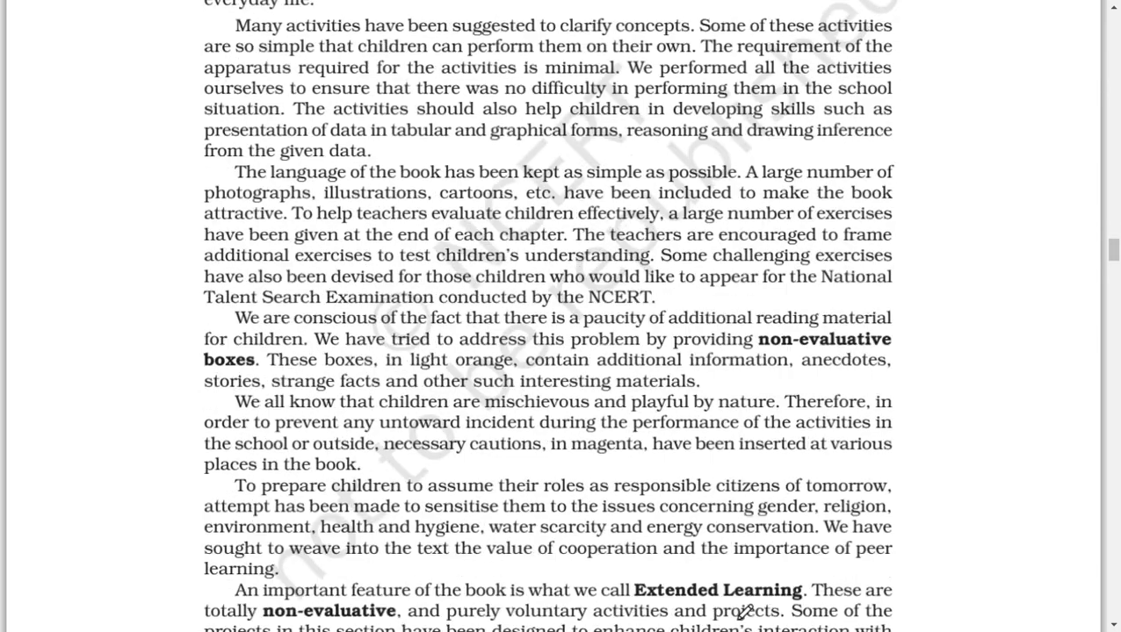
{"action": "scroll", "scroll_direction": "down", "scroll_amount": 3}
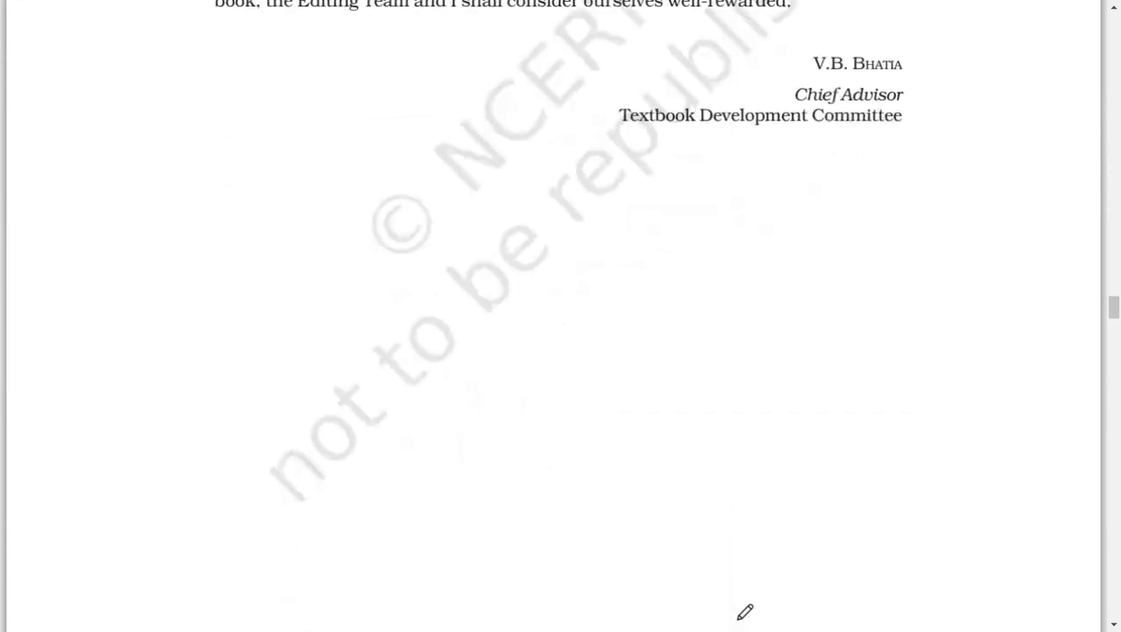
{"action": "scroll", "scroll_direction": "down", "scroll_amount": 3}
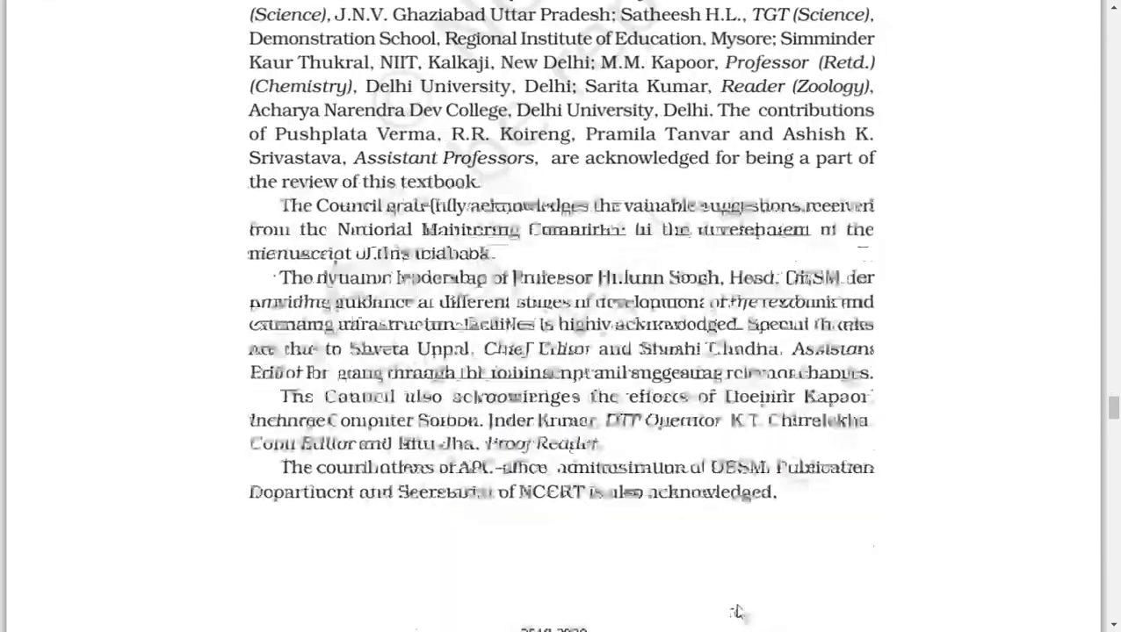
{"action": "scroll", "scroll_direction": "down", "scroll_amount": 3}
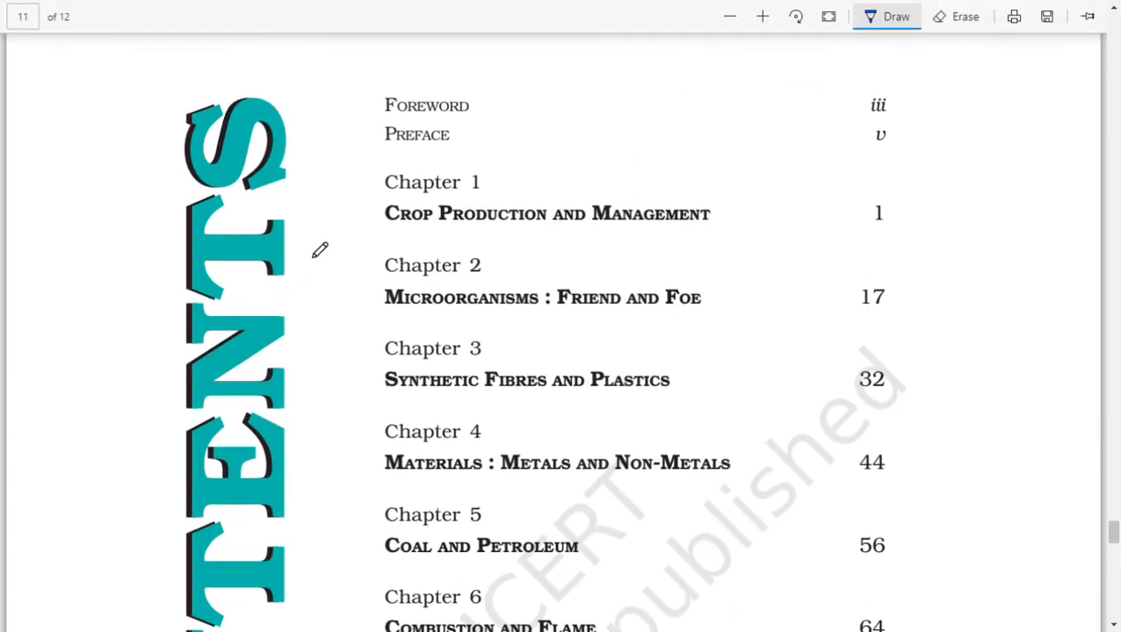
{"action": "mouse_move", "coordinate": [326, 454]}
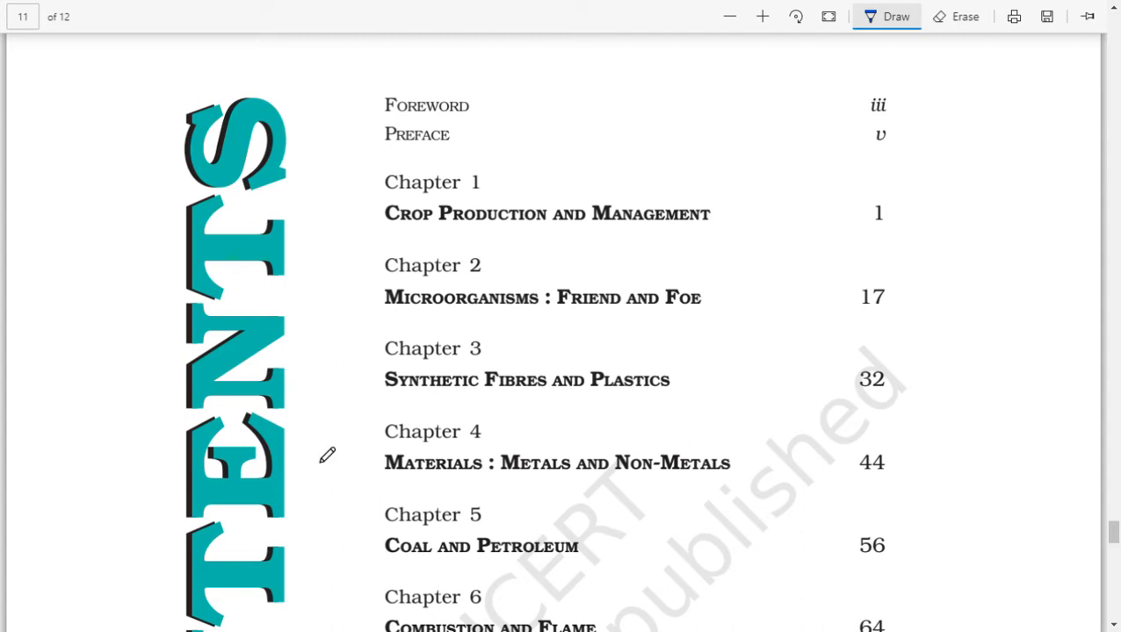
{"action": "mouse_move", "coordinate": [317, 478]}
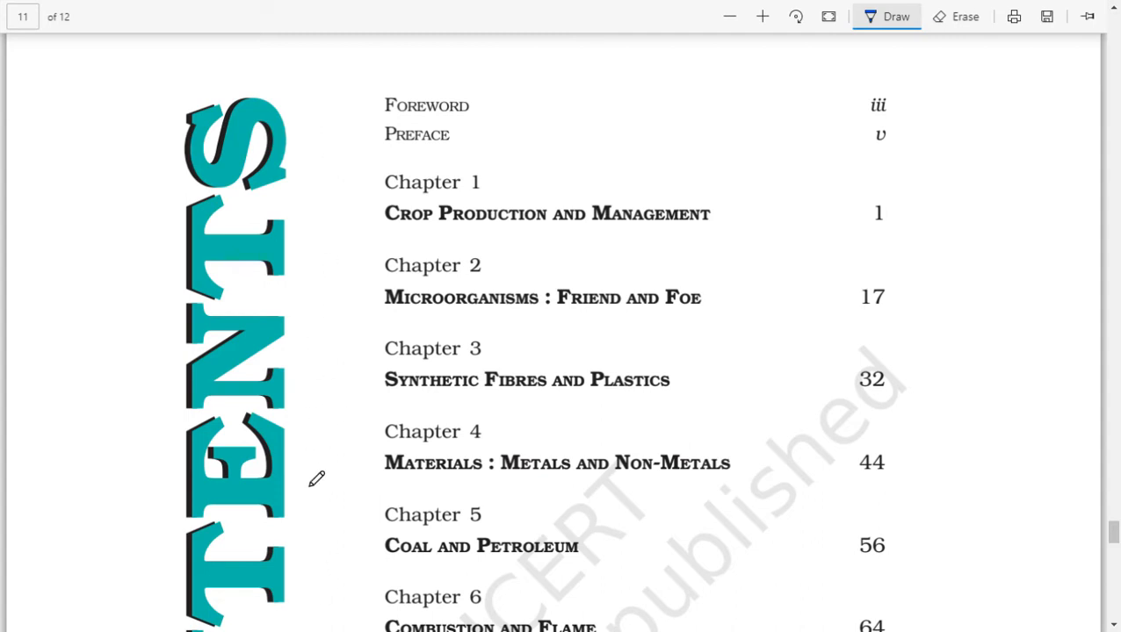
Step: Underline 'Crop Production and Management' and 'Microorganisms : Friend and Foe', with a vertical stroke beside CONTENTS
{"action": "scroll", "scroll_direction": "down", "scroll_amount": 3}
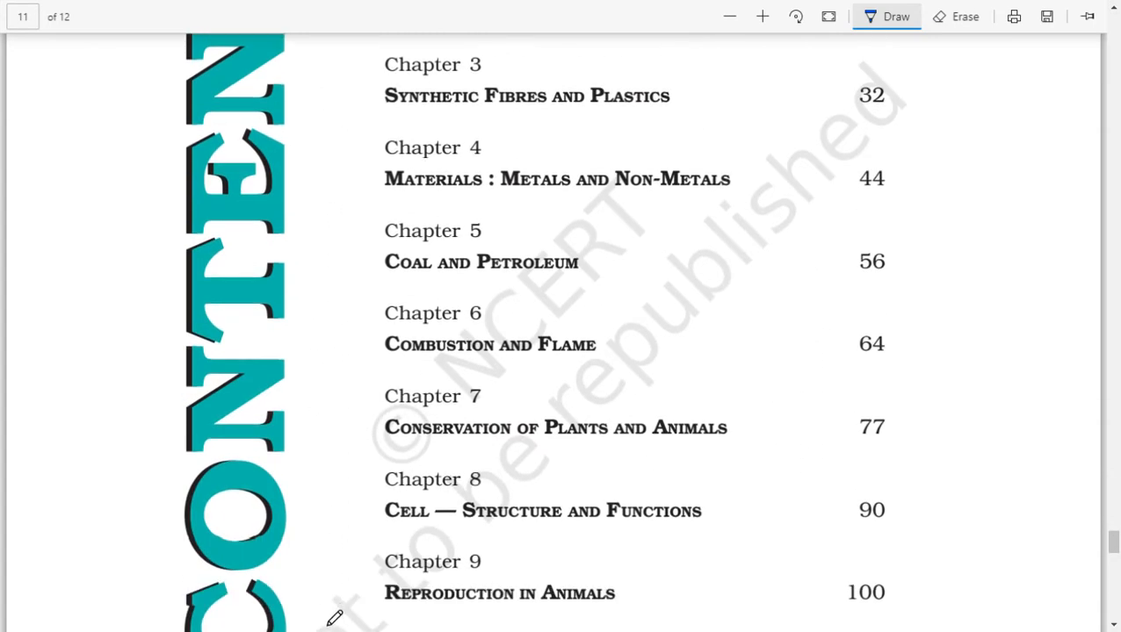
{"action": "left_click_drag", "start_coordinate": [313, 67], "coordinate": [337, 606]}
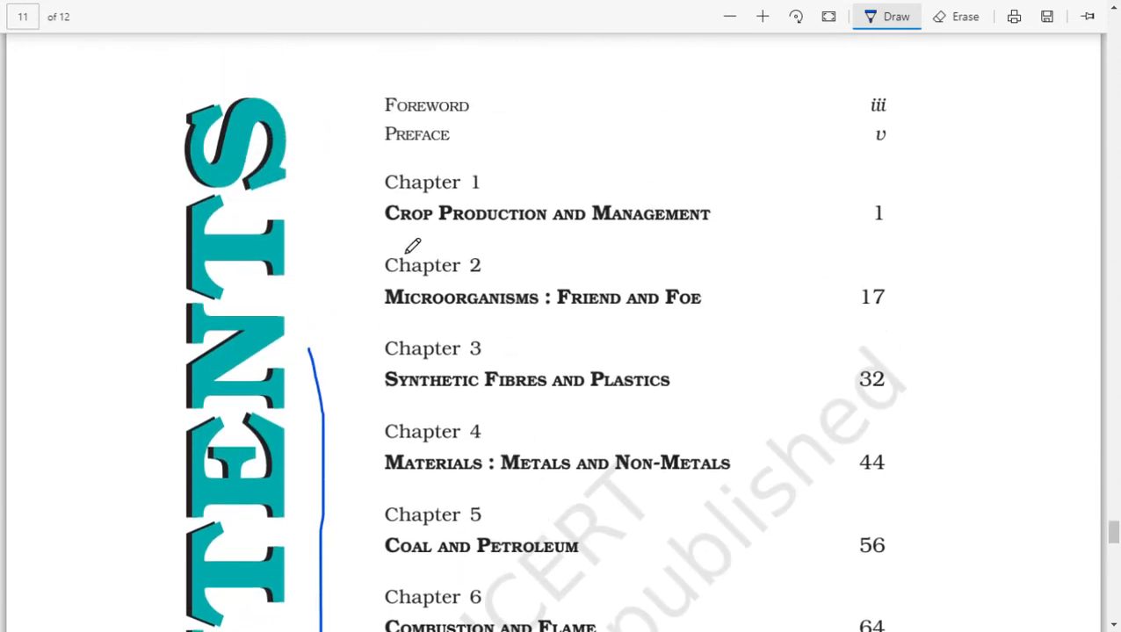
{"action": "mouse_move", "coordinate": [390, 245]}
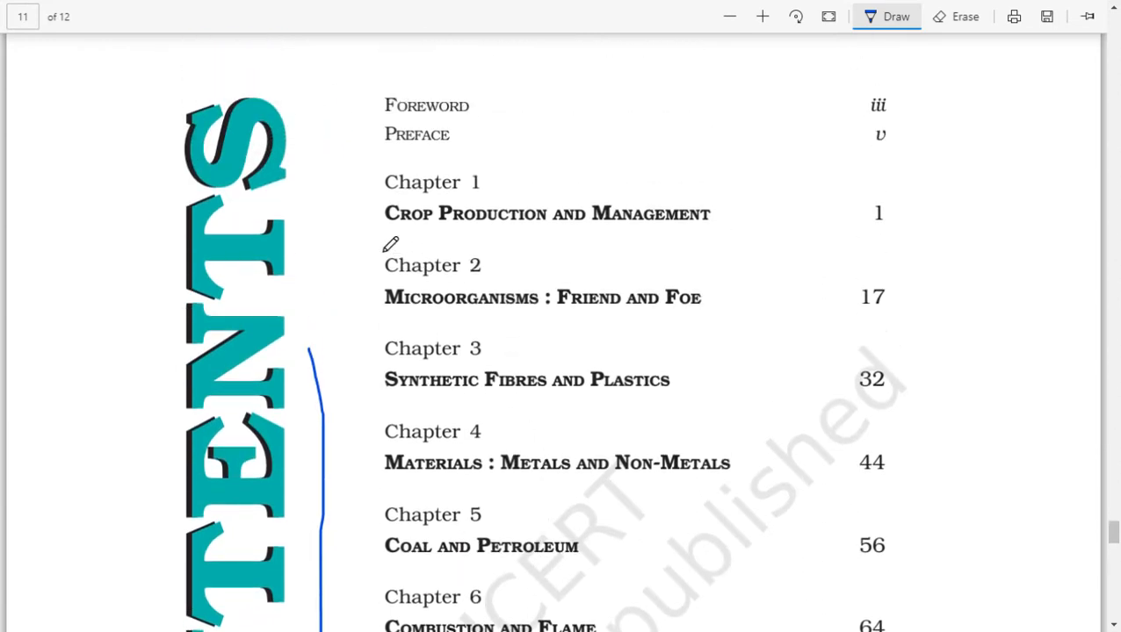
{"action": "left_click_drag", "start_coordinate": [383, 236], "coordinate": [693, 236]}
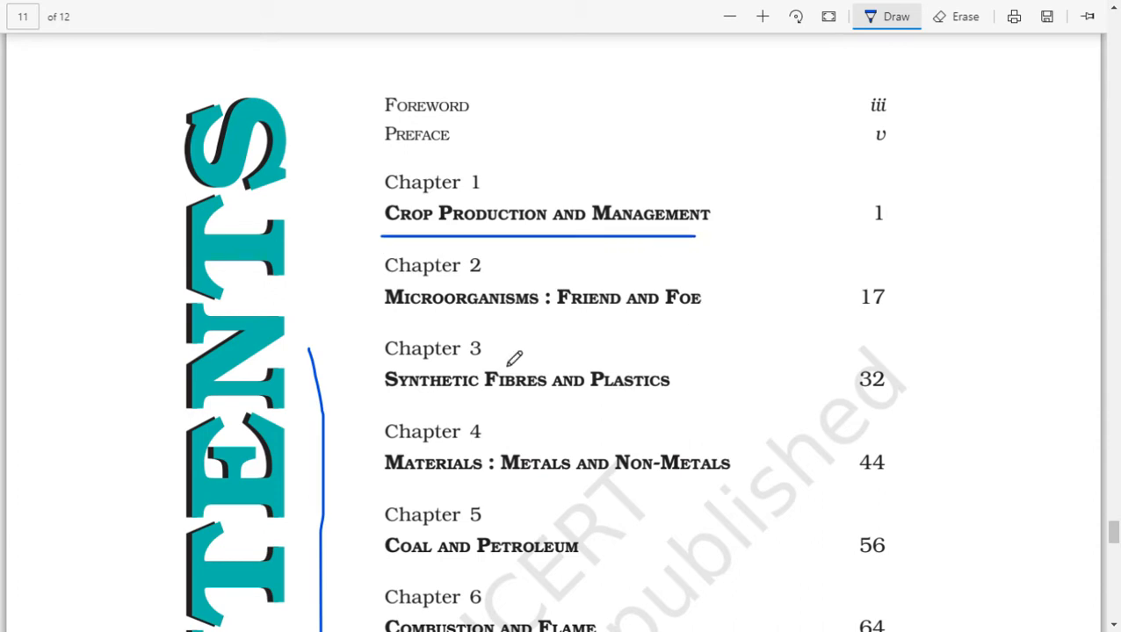
{"action": "left_click_drag", "start_coordinate": [383, 318], "coordinate": [523, 320]}
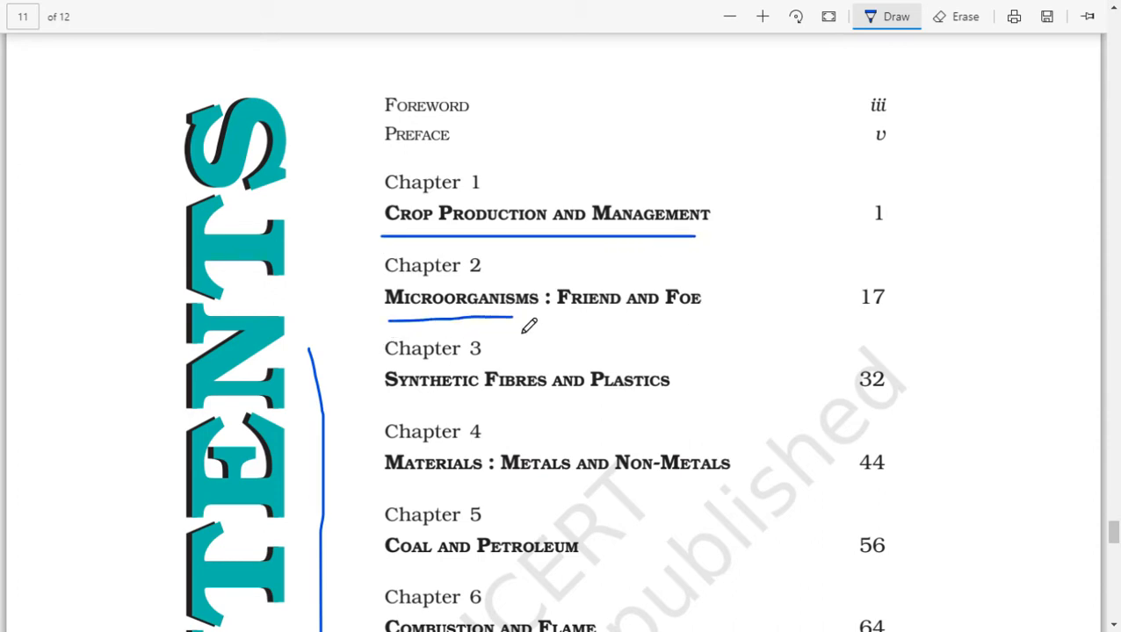
{"action": "left_click_drag", "start_coordinate": [518, 323], "coordinate": [694, 323]}
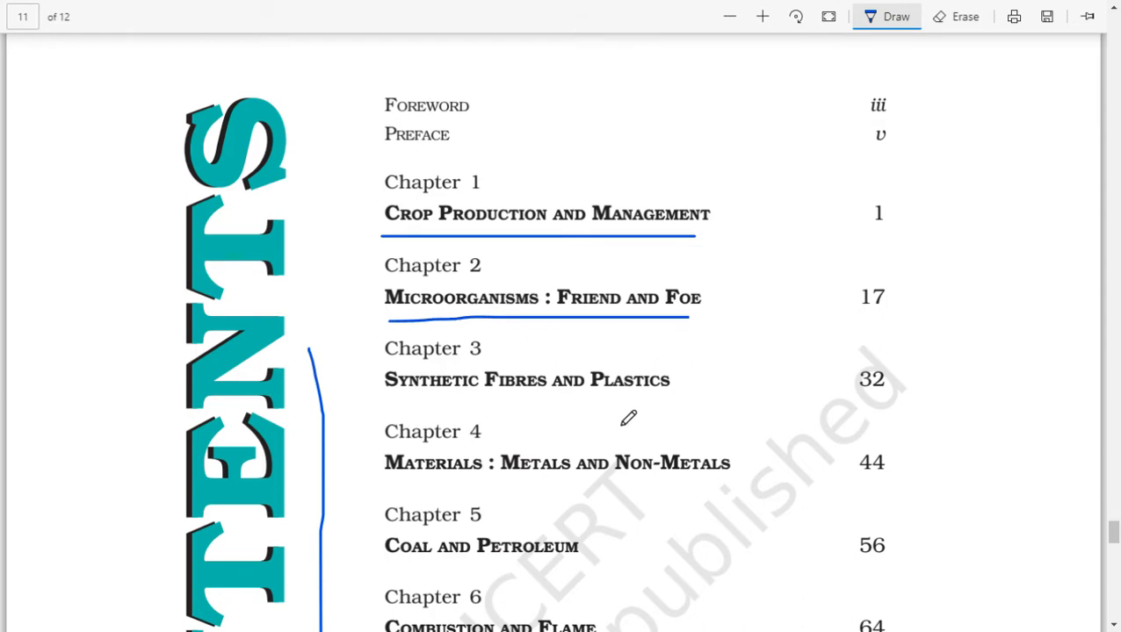
{"action": "scroll", "scroll_direction": "down", "scroll_amount": 3}
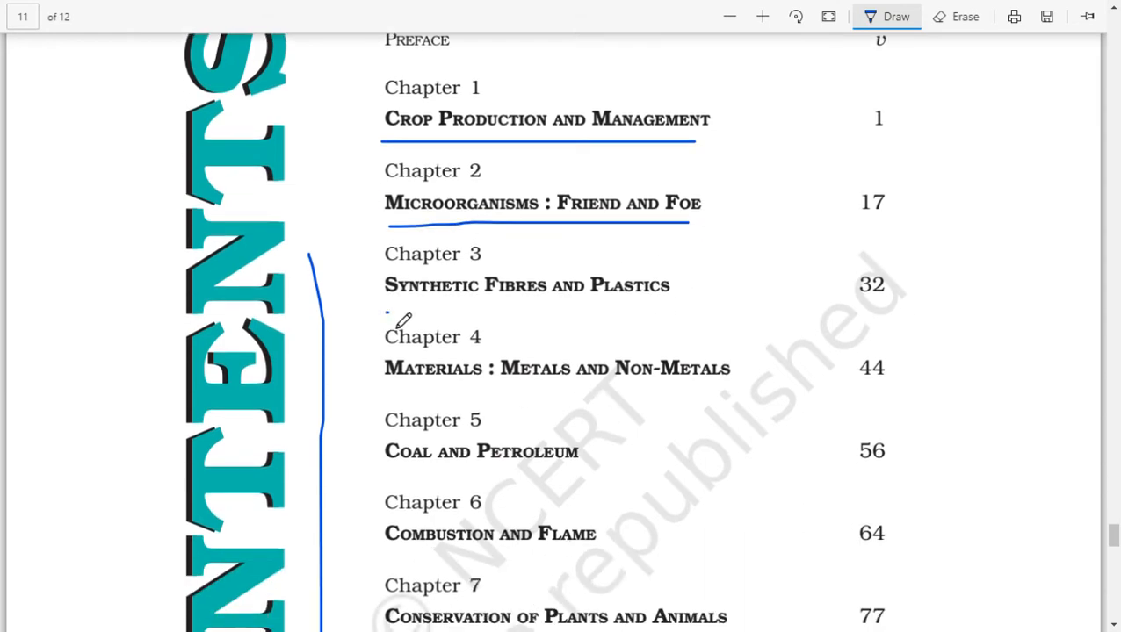
Step: Underline 'Synthetic Fibres and Plastics' and 'Materials : Metals and Non-Metals' in blue ink
{"action": "left_click_drag", "start_coordinate": [385, 309], "coordinate": [665, 307]}
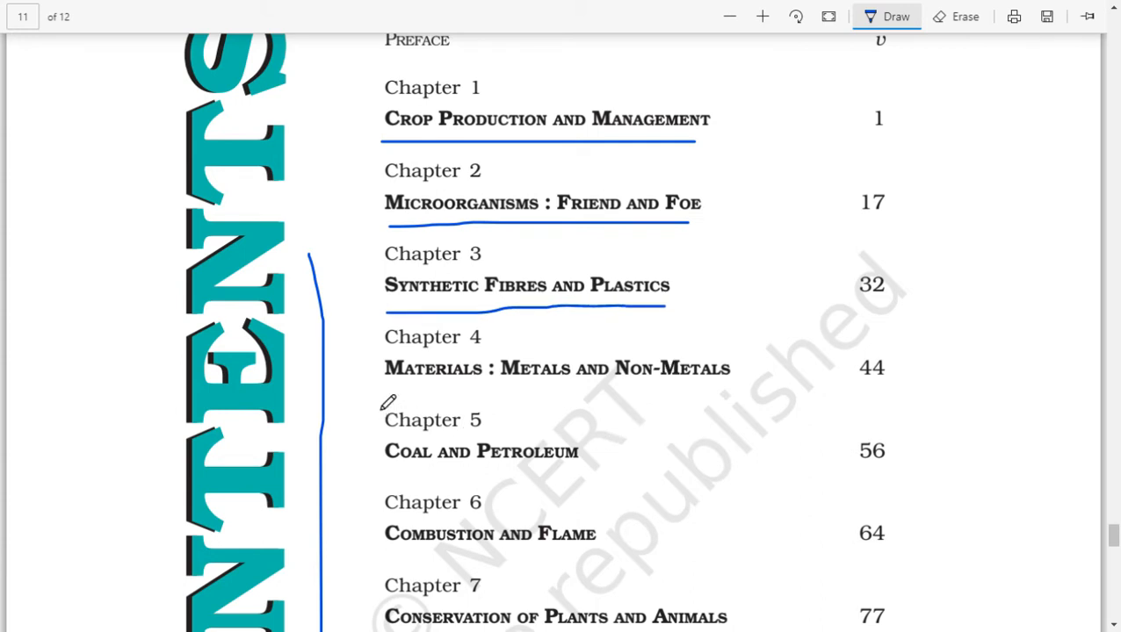
{"action": "left_click_drag", "start_coordinate": [382, 390], "coordinate": [720, 390]}
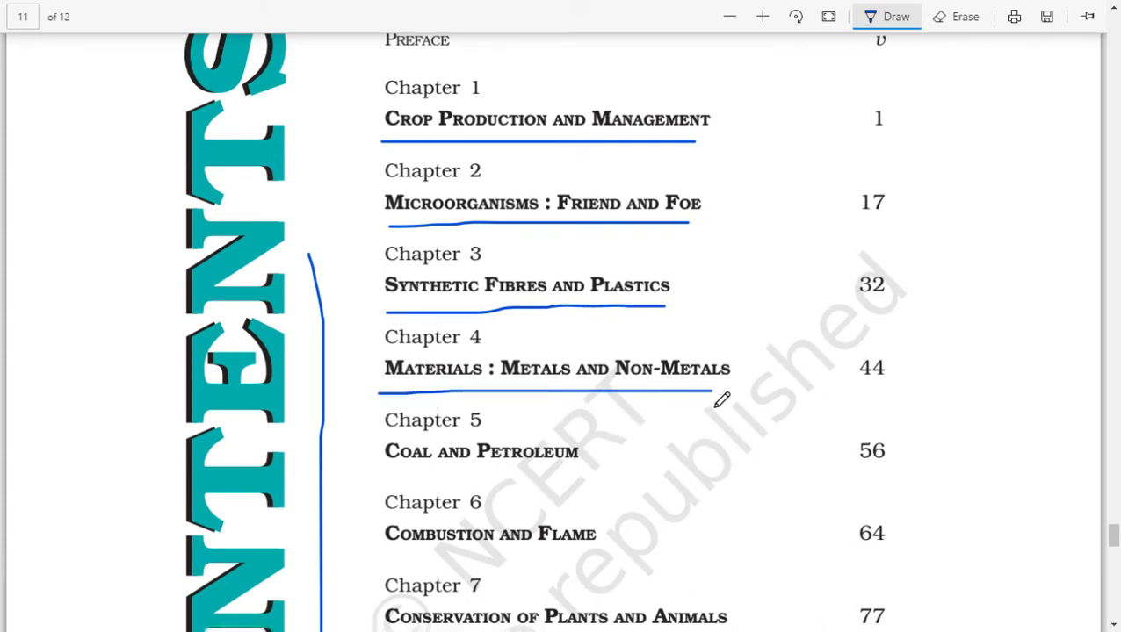
{"action": "scroll", "scroll_direction": "down", "scroll_amount": 3}
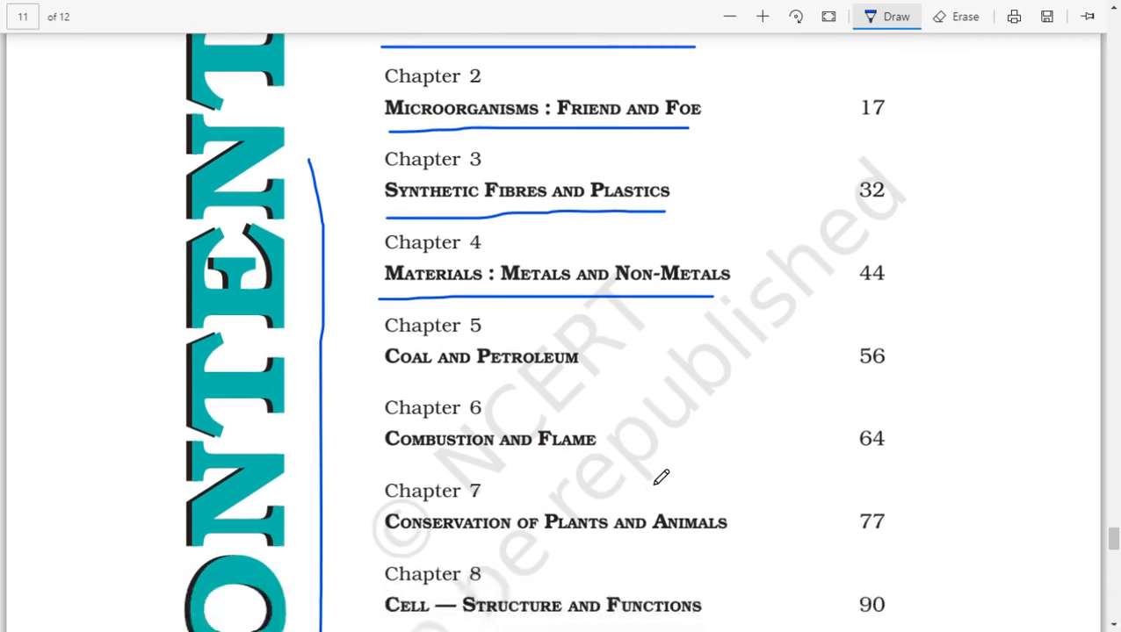
{"action": "mouse_move", "coordinate": [390, 386]}
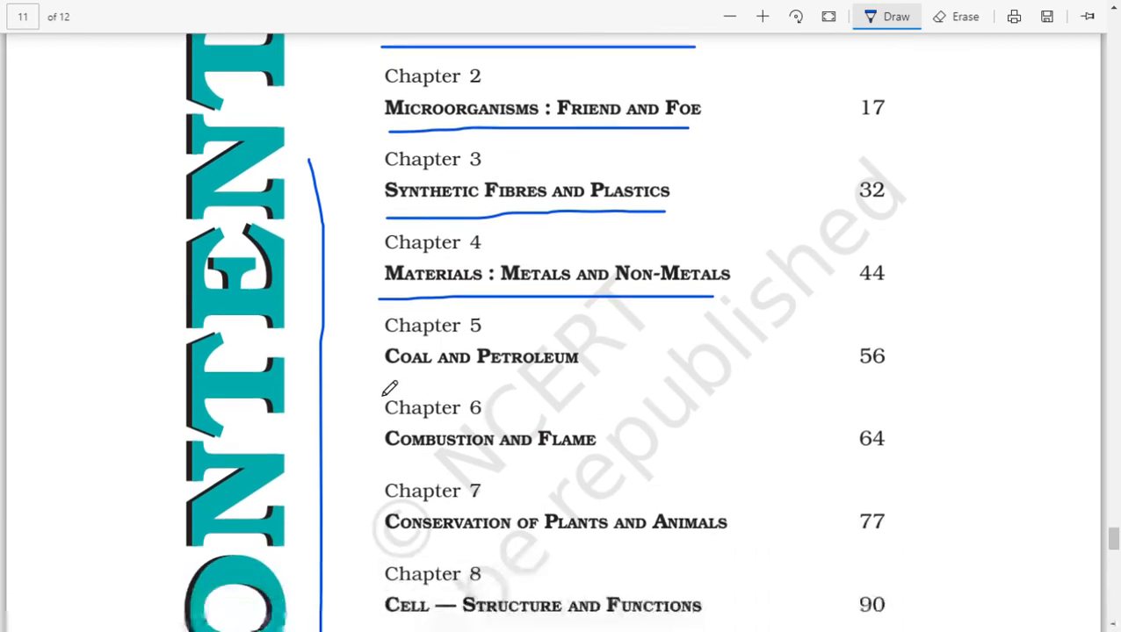
{"action": "scroll", "scroll_direction": "down", "scroll_amount": 3}
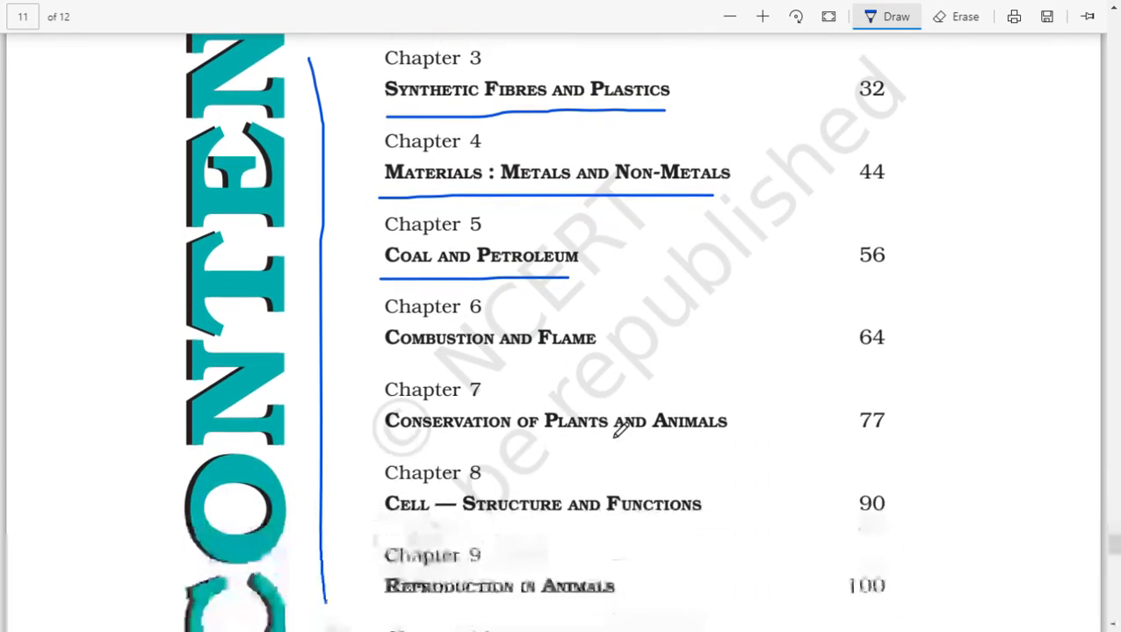
{"action": "scroll", "scroll_direction": "down", "scroll_amount": 3}
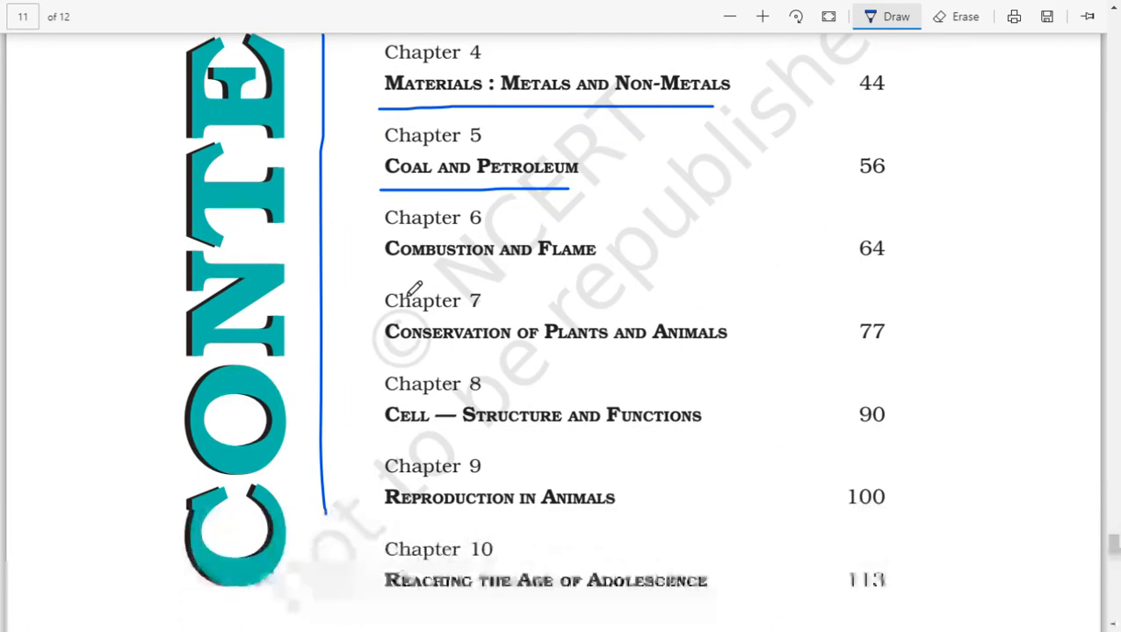
Step: Underline 'Combustion and Flame', 'Conservation of Plants and Animals' and the Chapter 8 to 10 titles
{"action": "left_click_drag", "start_coordinate": [383, 274], "coordinate": [580, 274]}
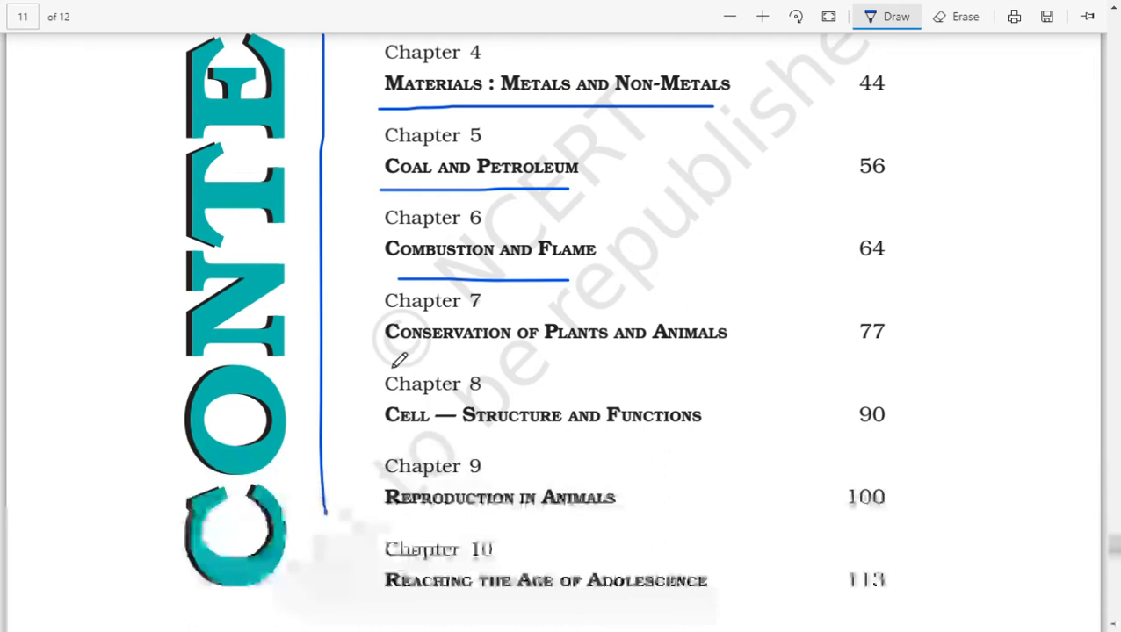
{"action": "left_click_drag", "start_coordinate": [384, 350], "coordinate": [712, 350]}
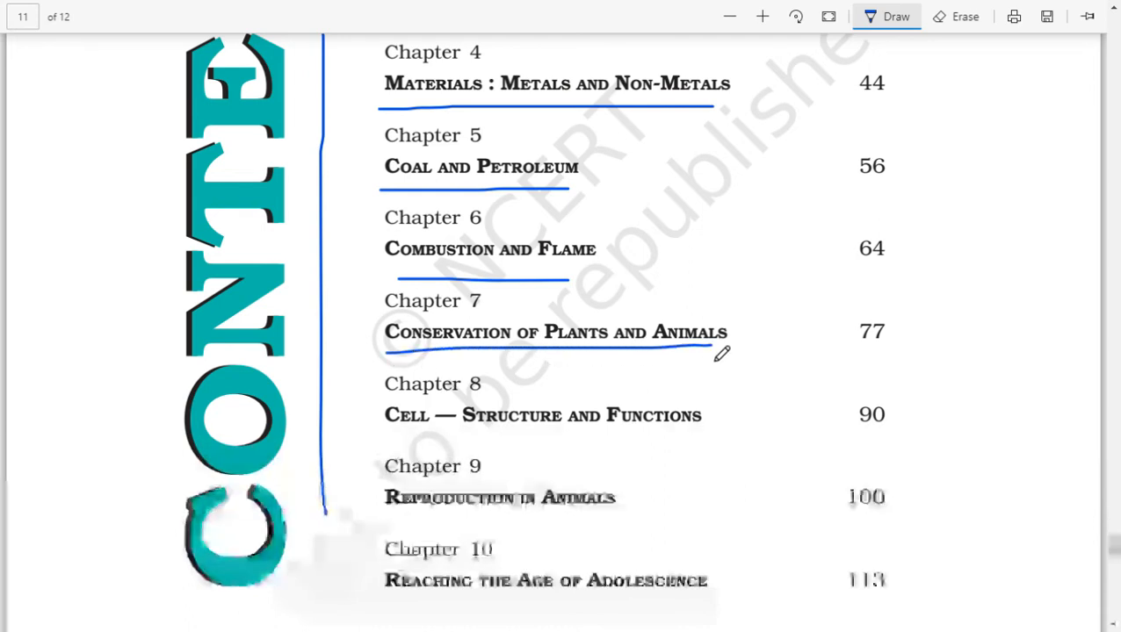
{"action": "scroll", "scroll_direction": "down", "scroll_amount": 3}
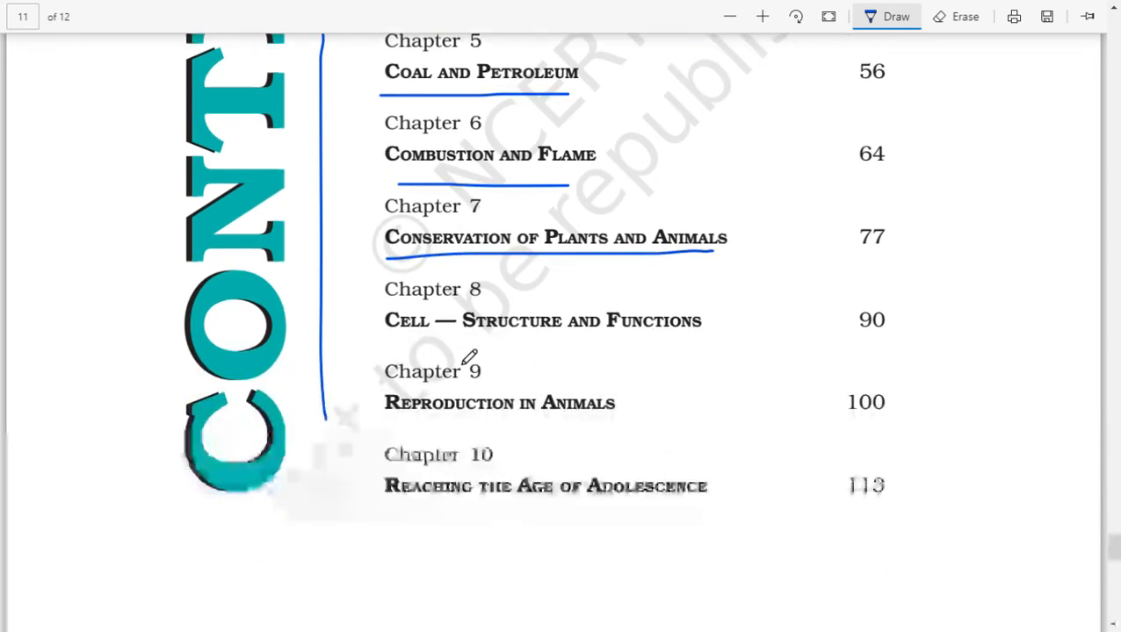
{"action": "left_click_drag", "start_coordinate": [383, 337], "coordinate": [689, 338]}
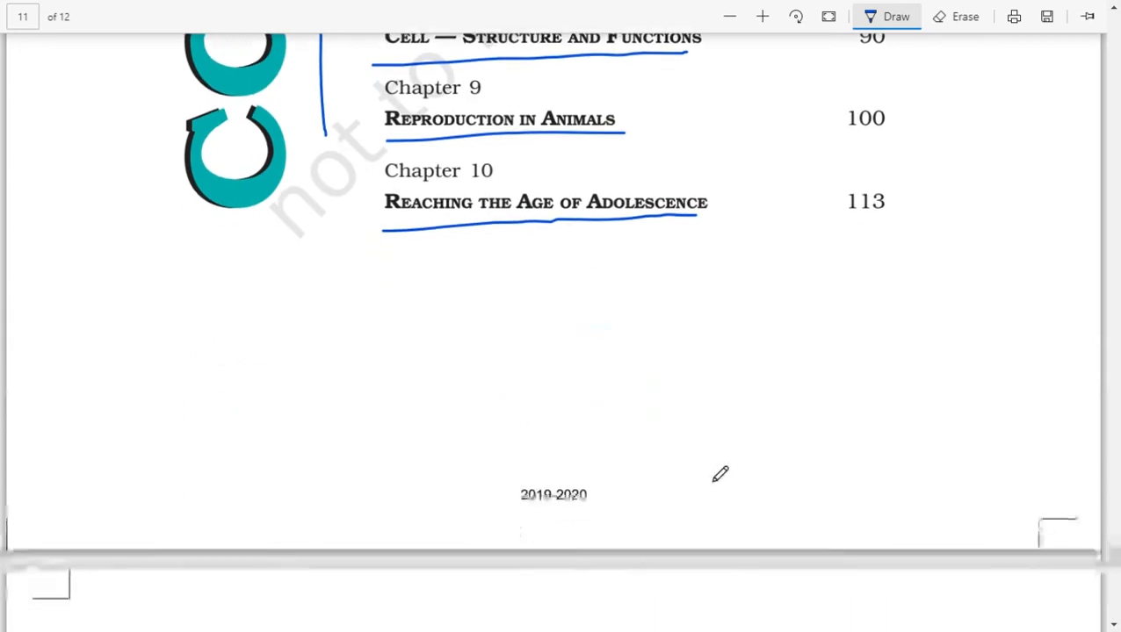
Step: Underline 'Force and Pressure', 'Friction', 'Sound' and the Chapter 14 and 15 titles on the second contents page
{"action": "scroll", "scroll_direction": "down", "scroll_amount": 3}
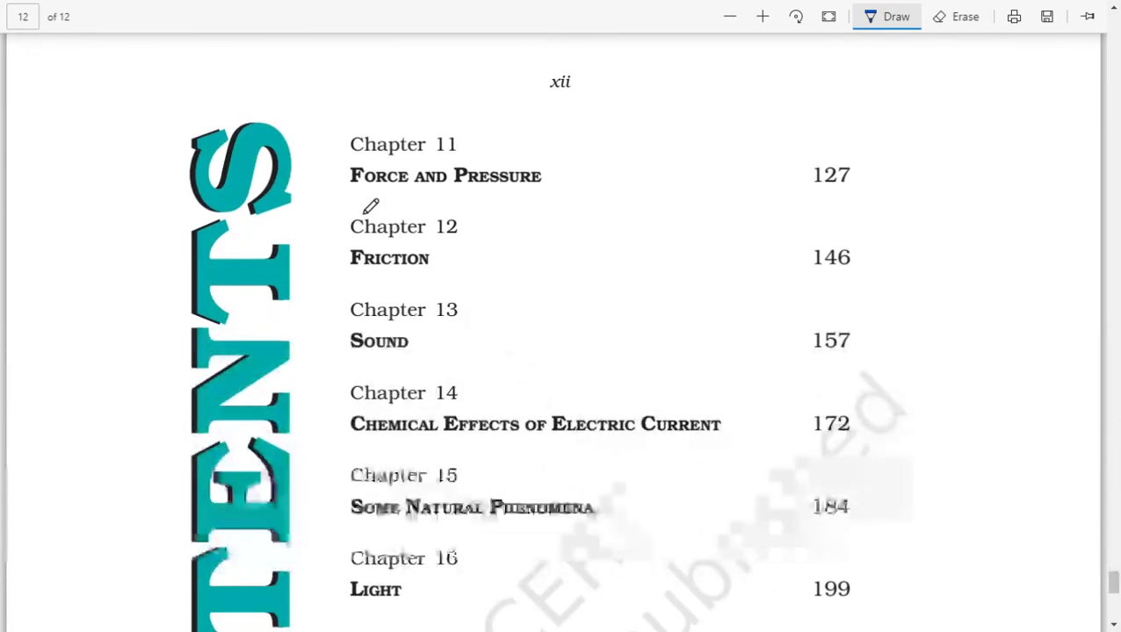
{"action": "left_click_drag", "start_coordinate": [349, 195], "coordinate": [540, 195]}
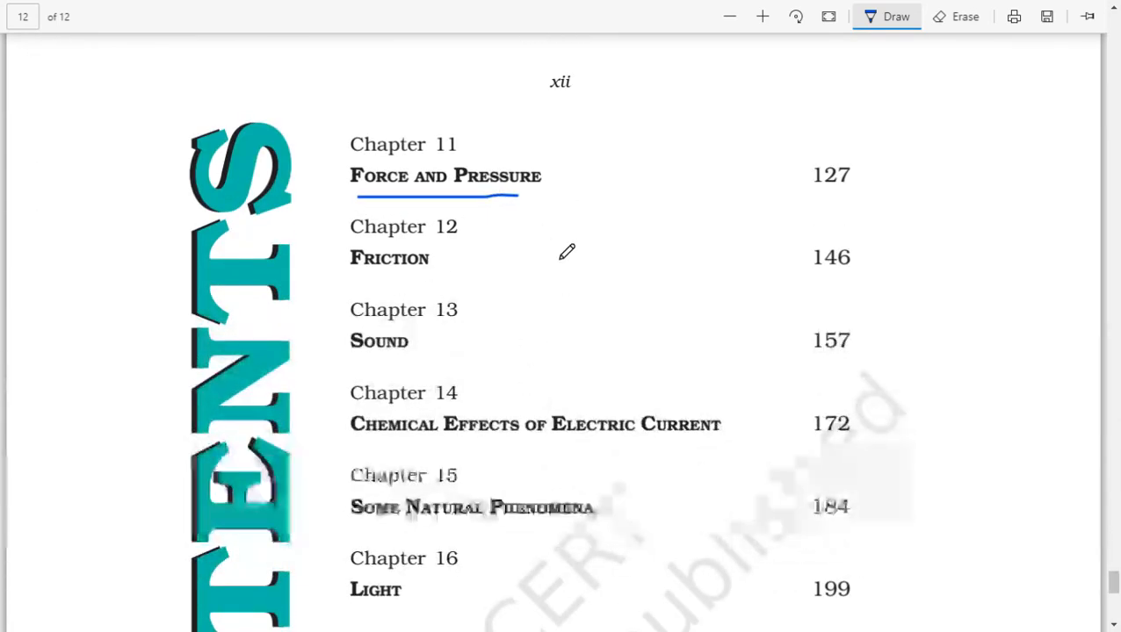
{"action": "left_click_drag", "start_coordinate": [355, 285], "coordinate": [425, 282]}
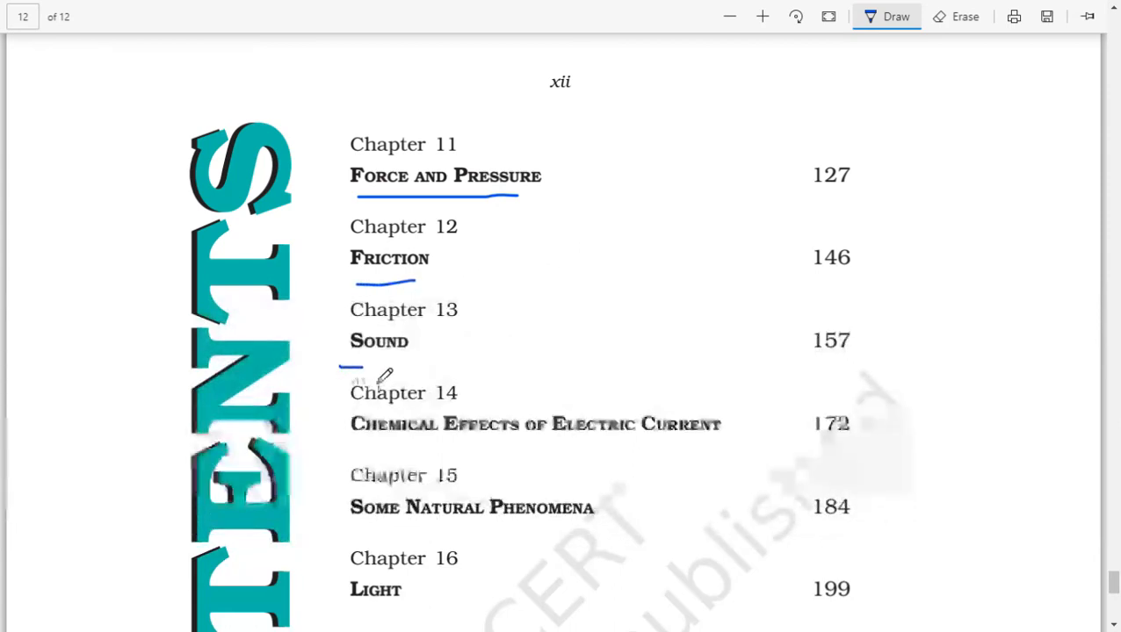
{"action": "left_click_drag", "start_coordinate": [350, 363], "coordinate": [412, 361]}
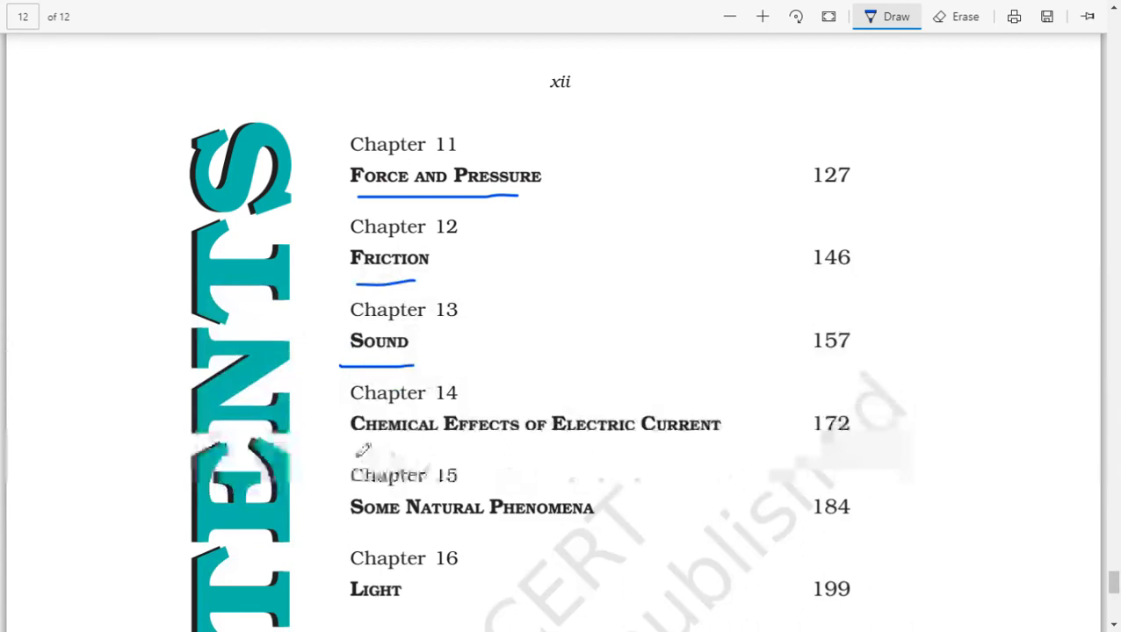
{"action": "left_click_drag", "start_coordinate": [351, 443], "coordinate": [667, 442]}
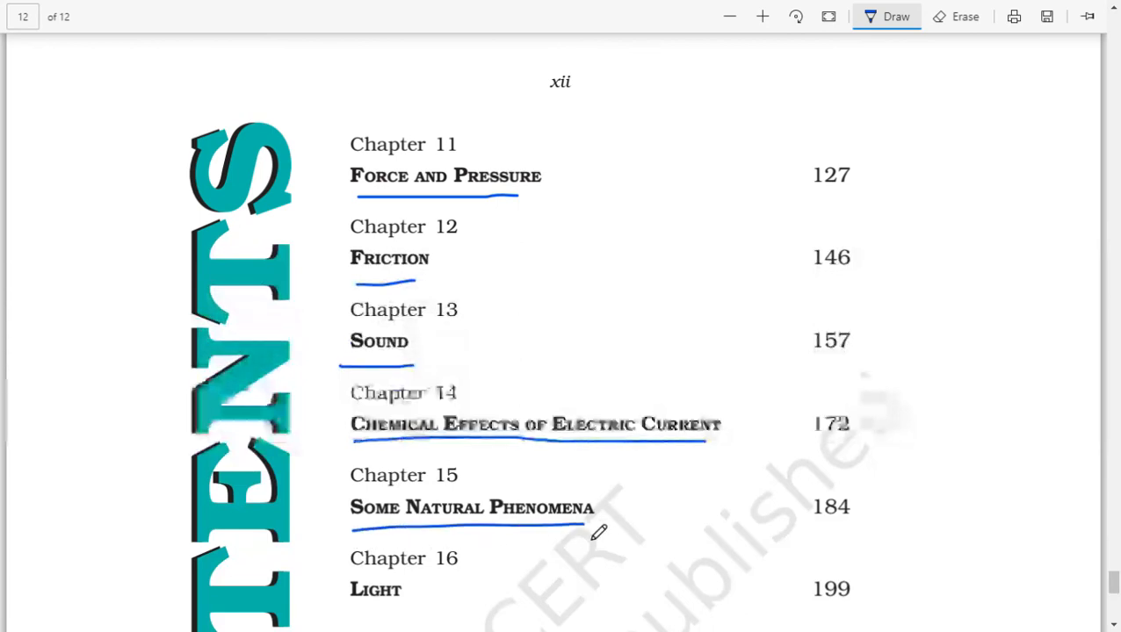
Step: Underline the 'Light' and 'Stars and the Solar System' titles in blue ink
{"action": "scroll", "scroll_direction": "down", "scroll_amount": 3}
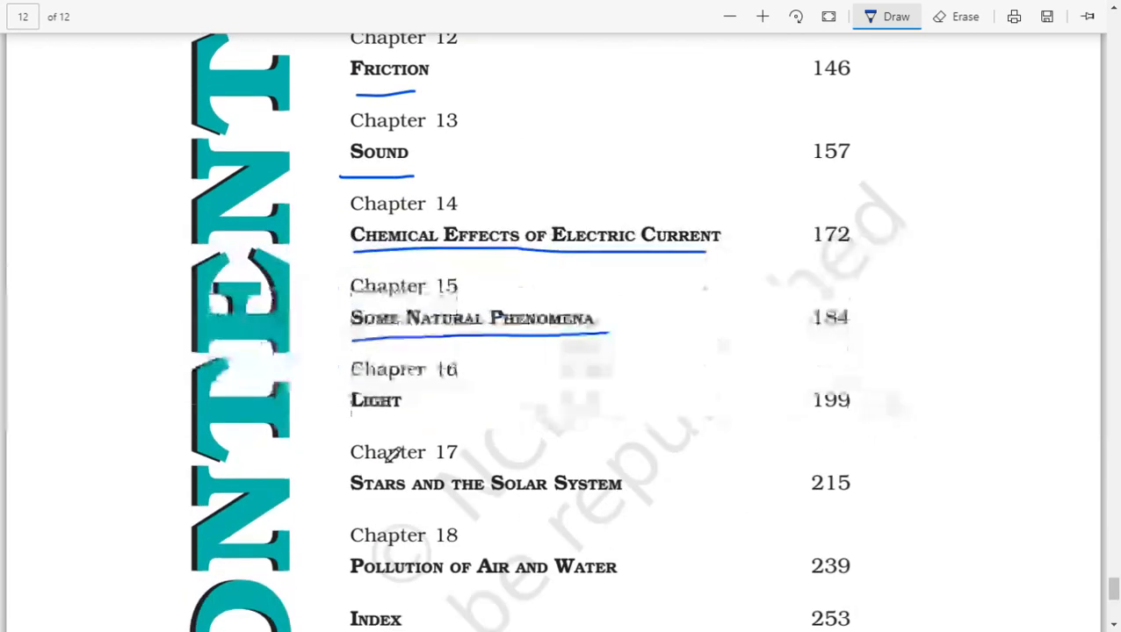
{"action": "left_click_drag", "start_coordinate": [349, 423], "coordinate": [408, 423]}
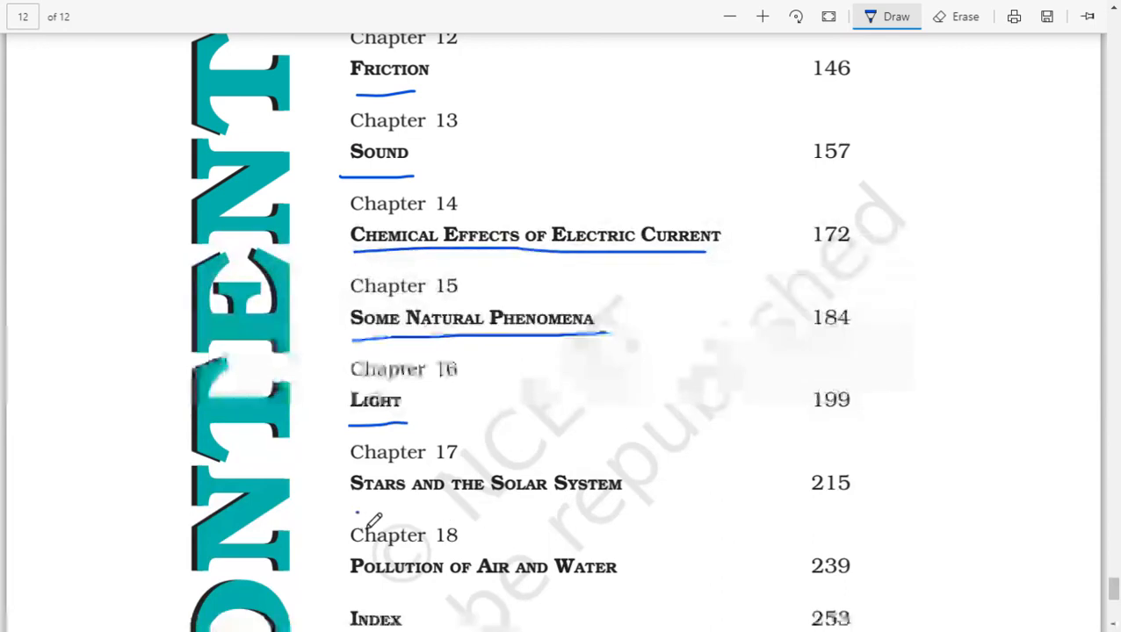
{"action": "left_click_drag", "start_coordinate": [355, 513], "coordinate": [632, 518]}
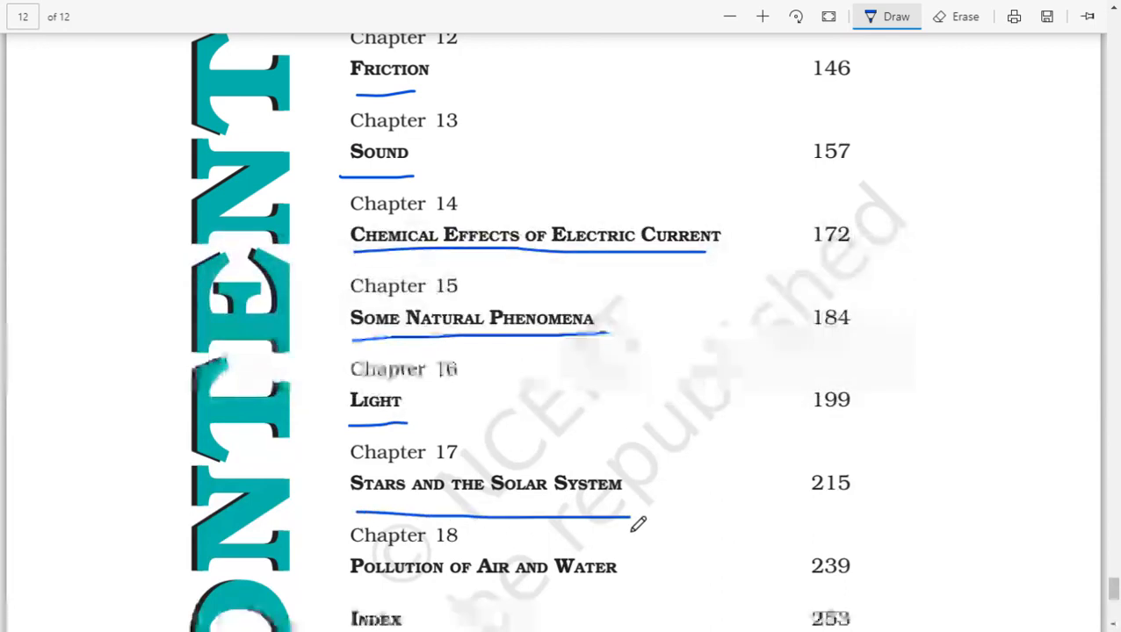